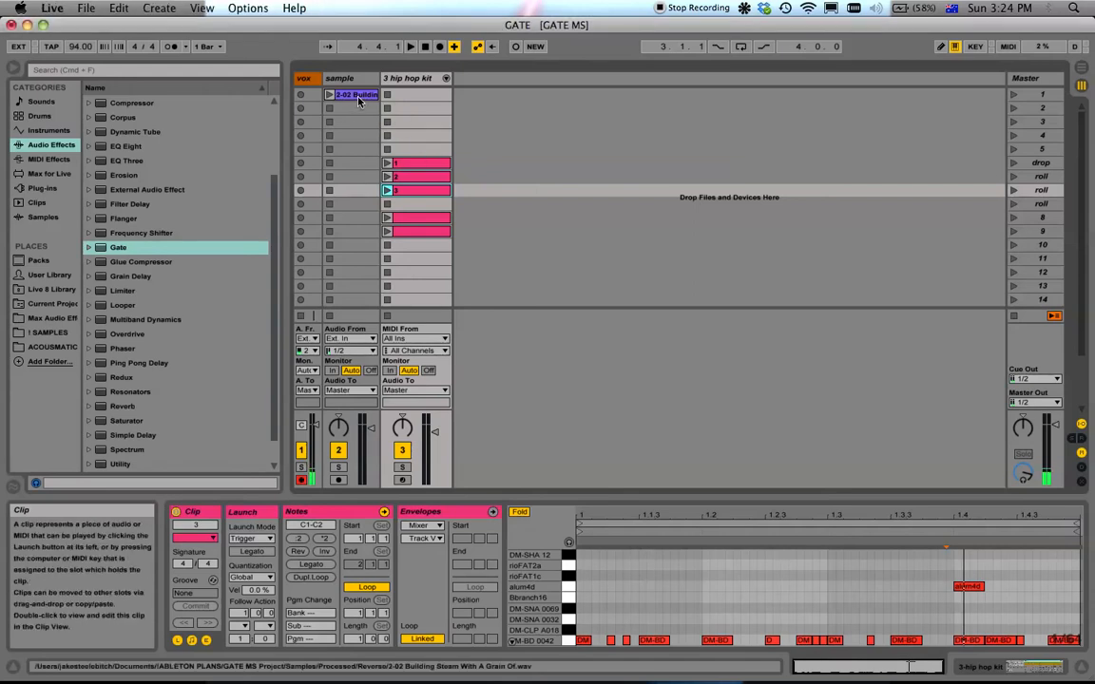
# Step: Show the sample track's audio clip waveform and settings in Clip View
pyautogui.click(352, 95)
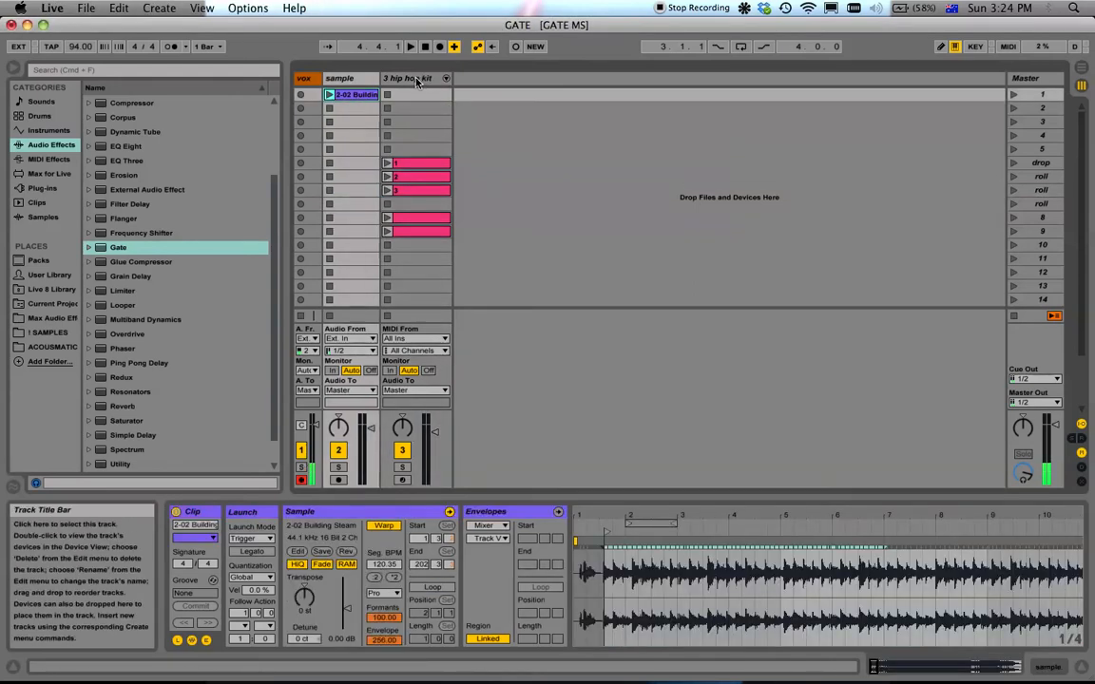
pyautogui.moveTo(169, 204)
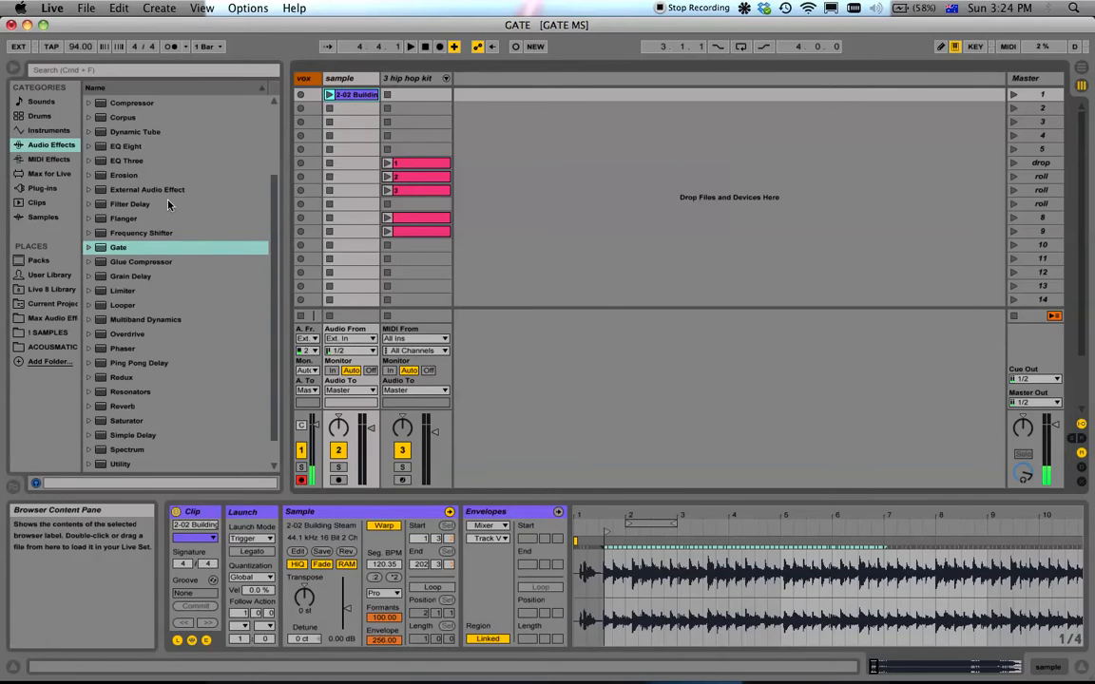
pyautogui.moveTo(116, 251)
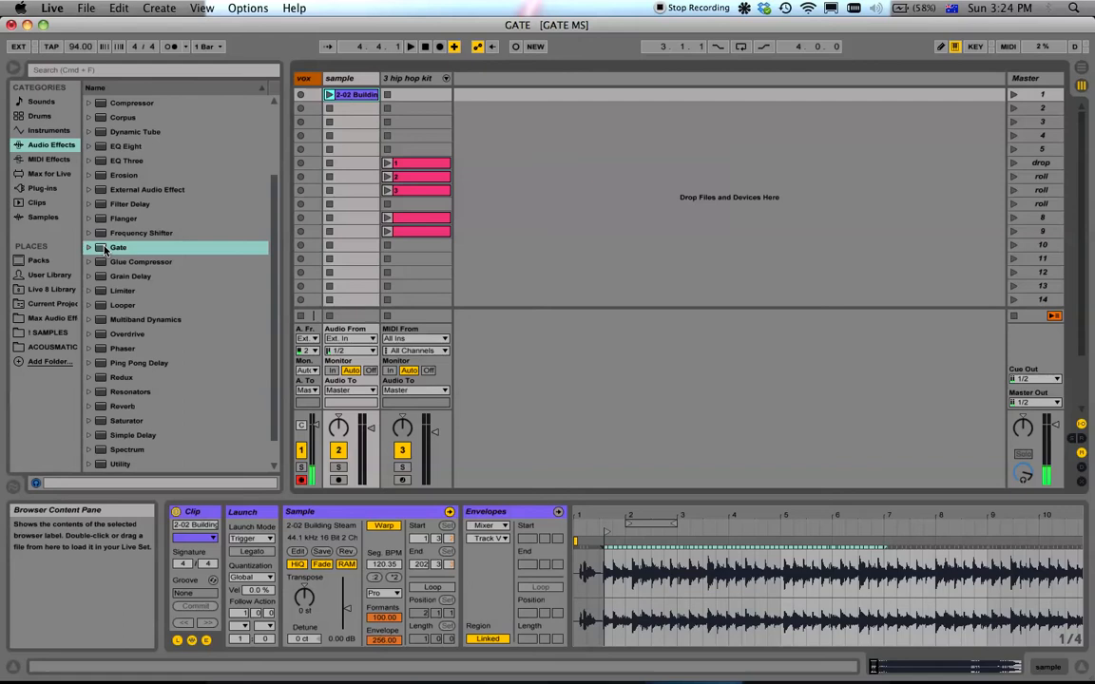
# Step: Audition several hip hop kit drum patterns, then bring the sample clip's waveform back
pyautogui.click(415, 149)
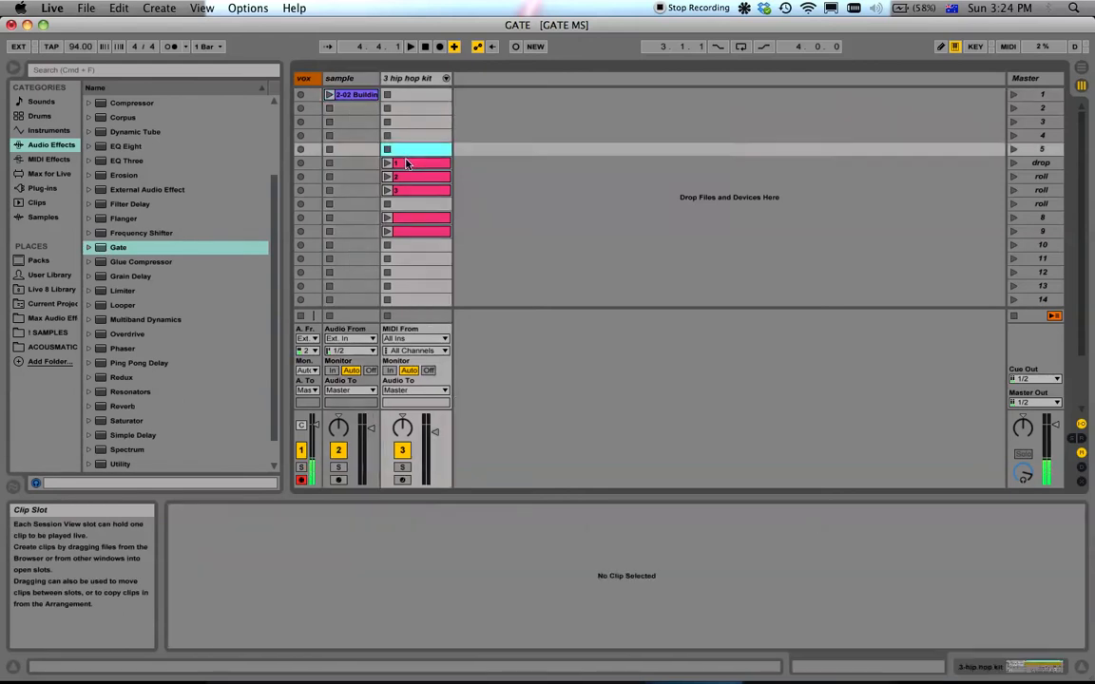
pyautogui.click(418, 163)
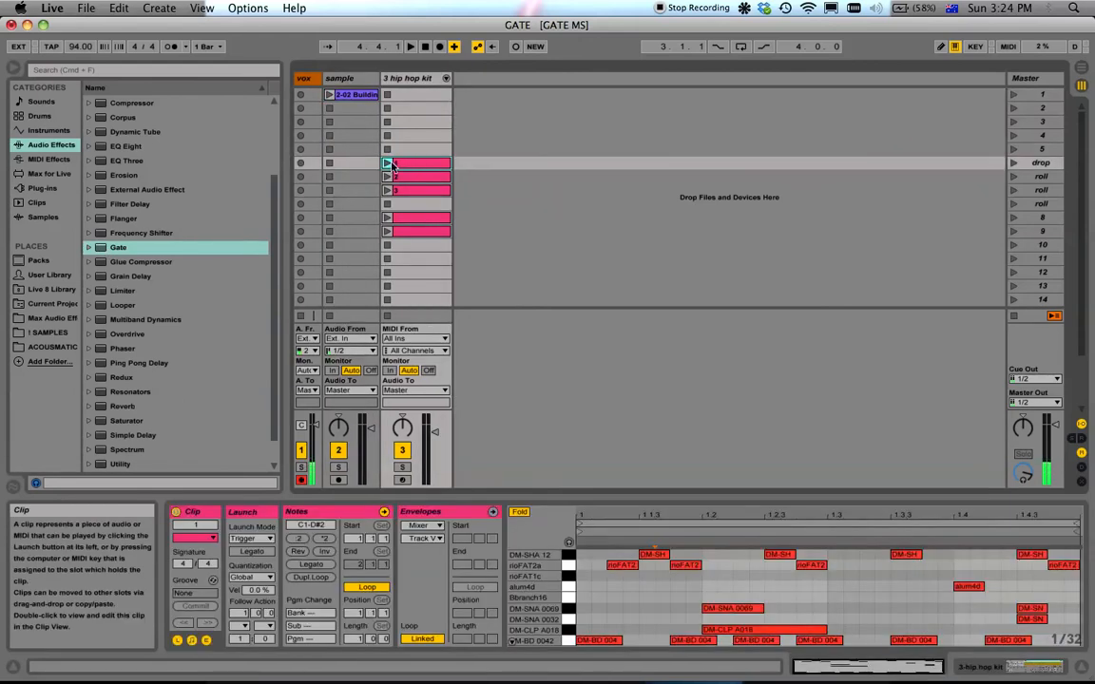
pyautogui.click(388, 163)
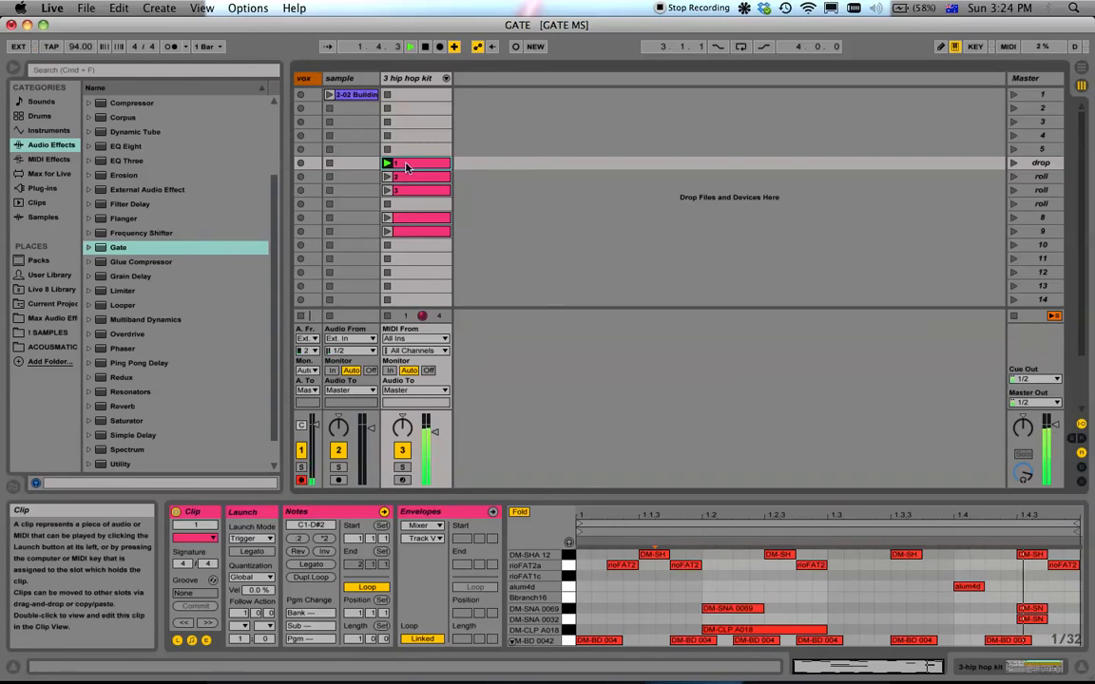
pyautogui.click(388, 175)
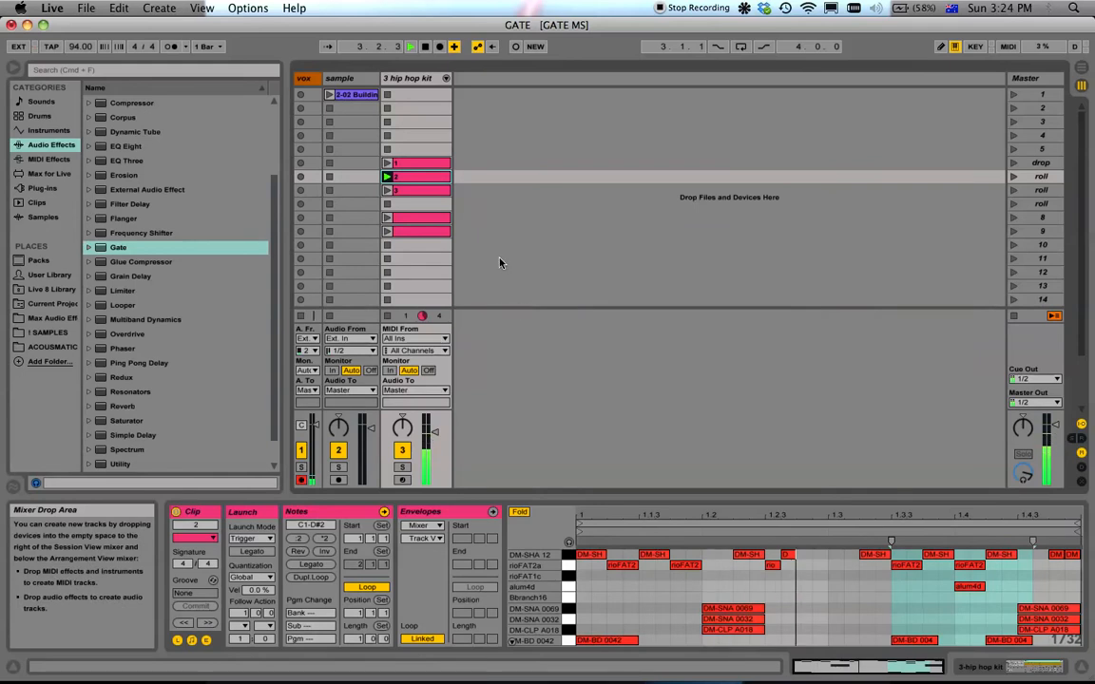
pyautogui.click(416, 190)
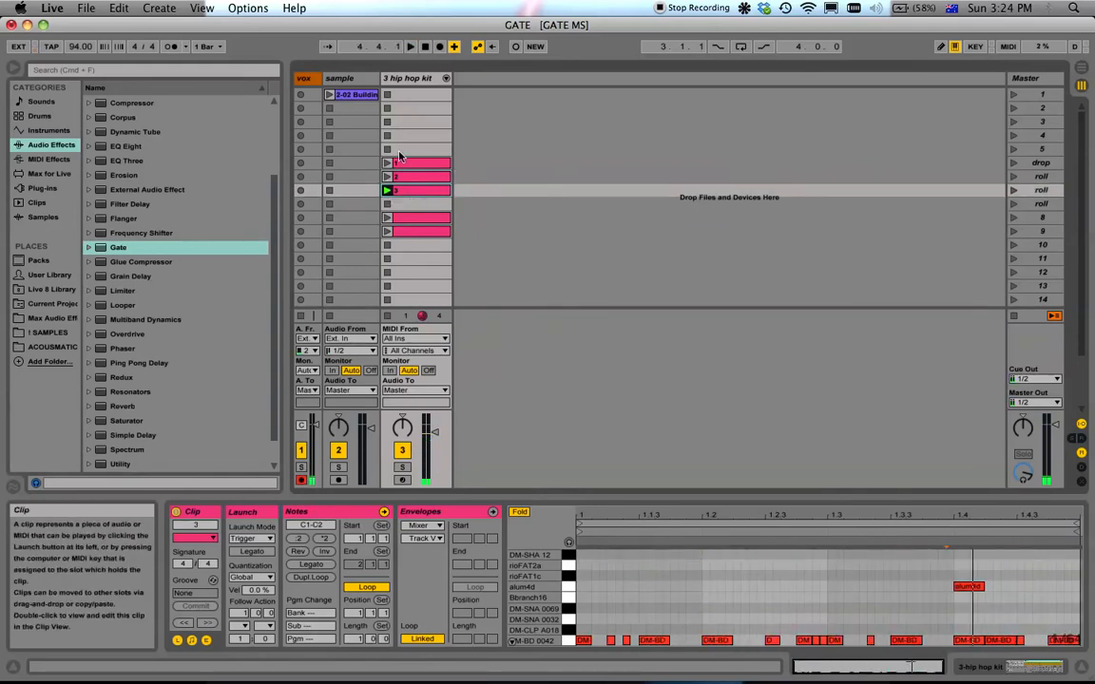
pyautogui.click(357, 95)
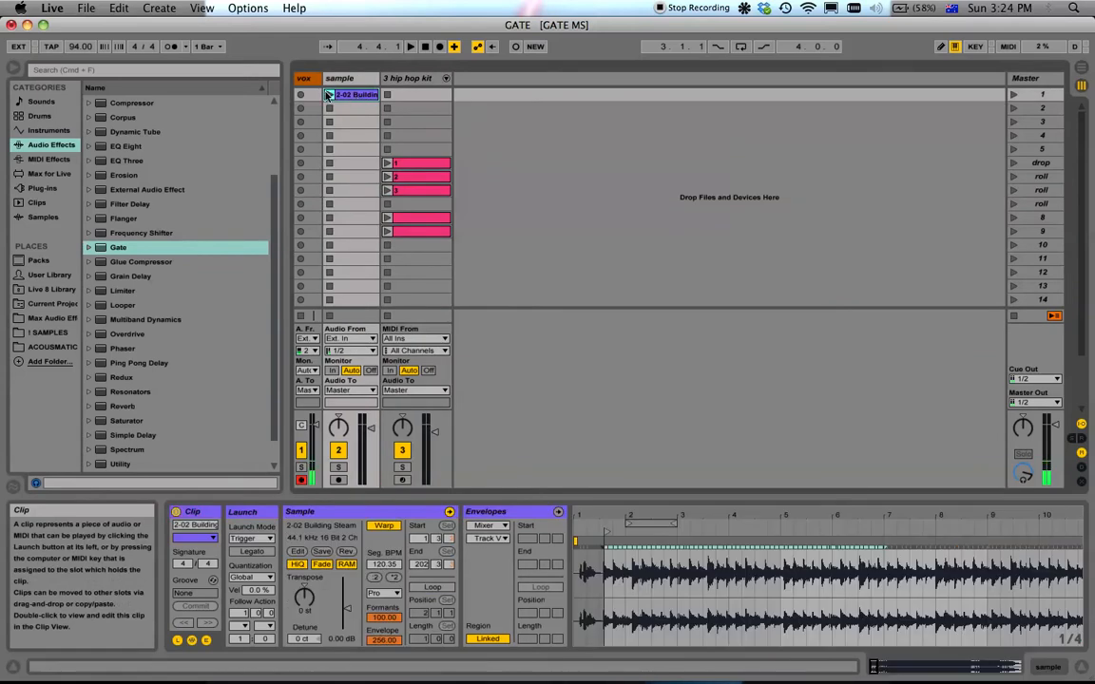
# Step: Copy the sample clip to a lower slot, warp and reverse the copy, and launch it
pyautogui.click(329, 95)
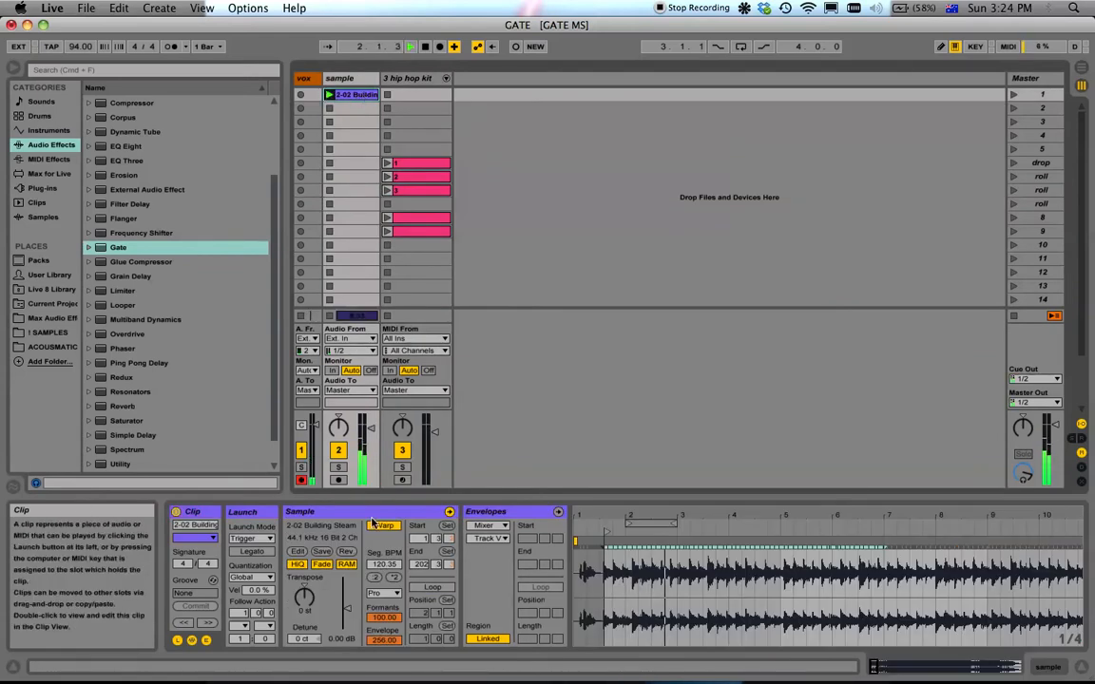
pyautogui.click(329, 95)
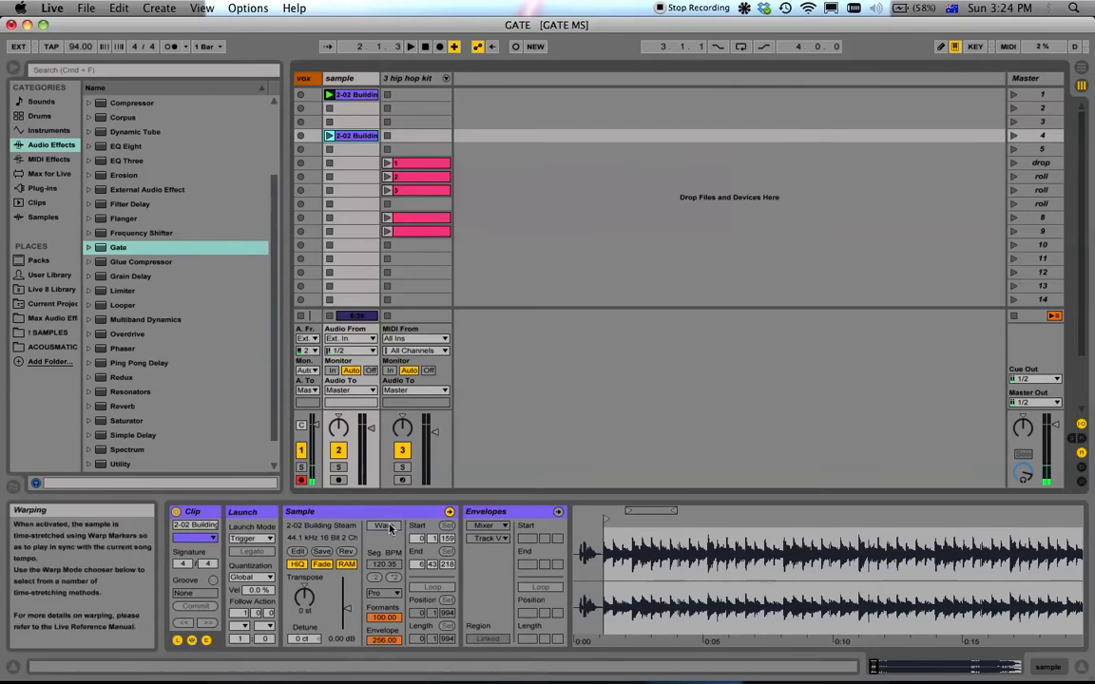
pyautogui.click(384, 525)
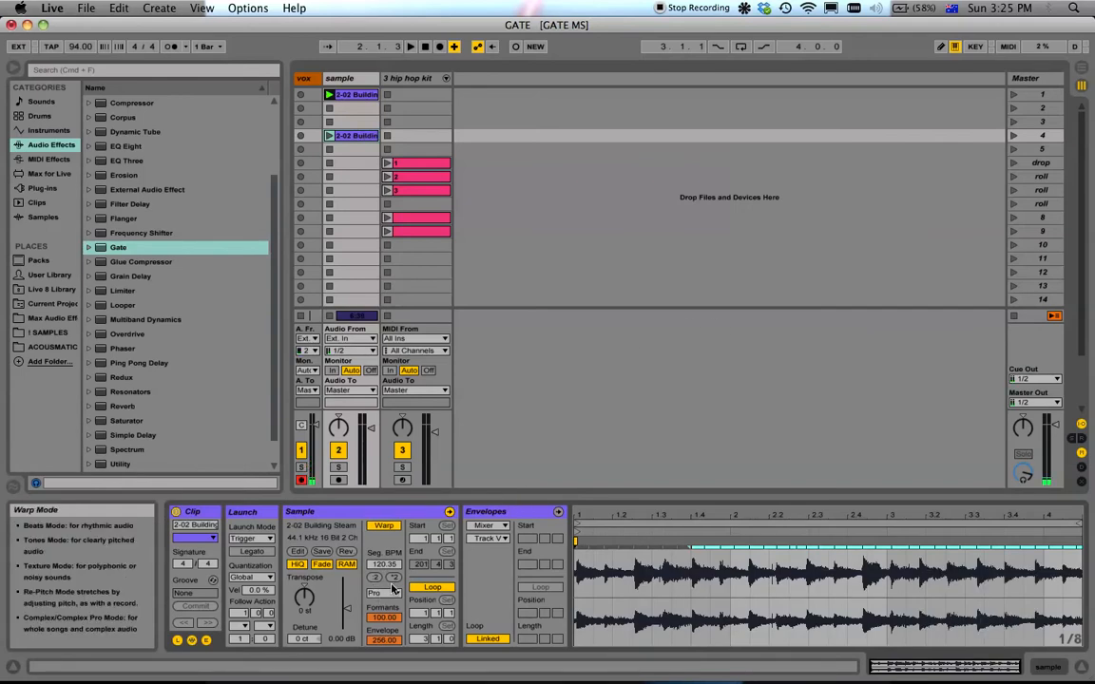
pyautogui.click(384, 593)
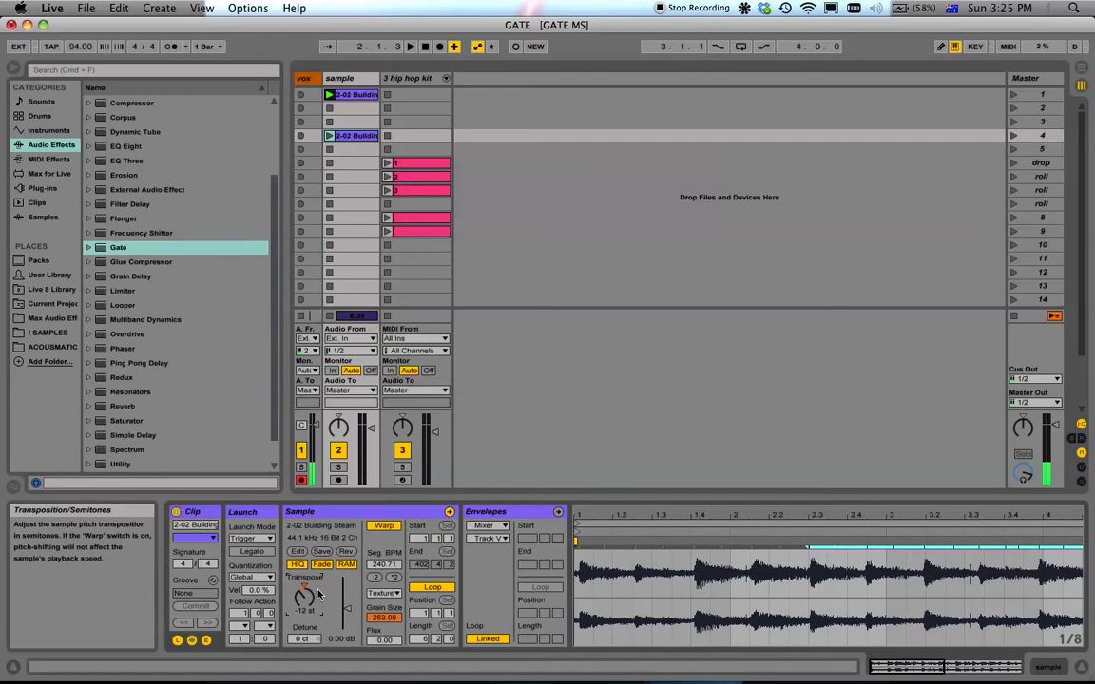
pyautogui.click(350, 137)
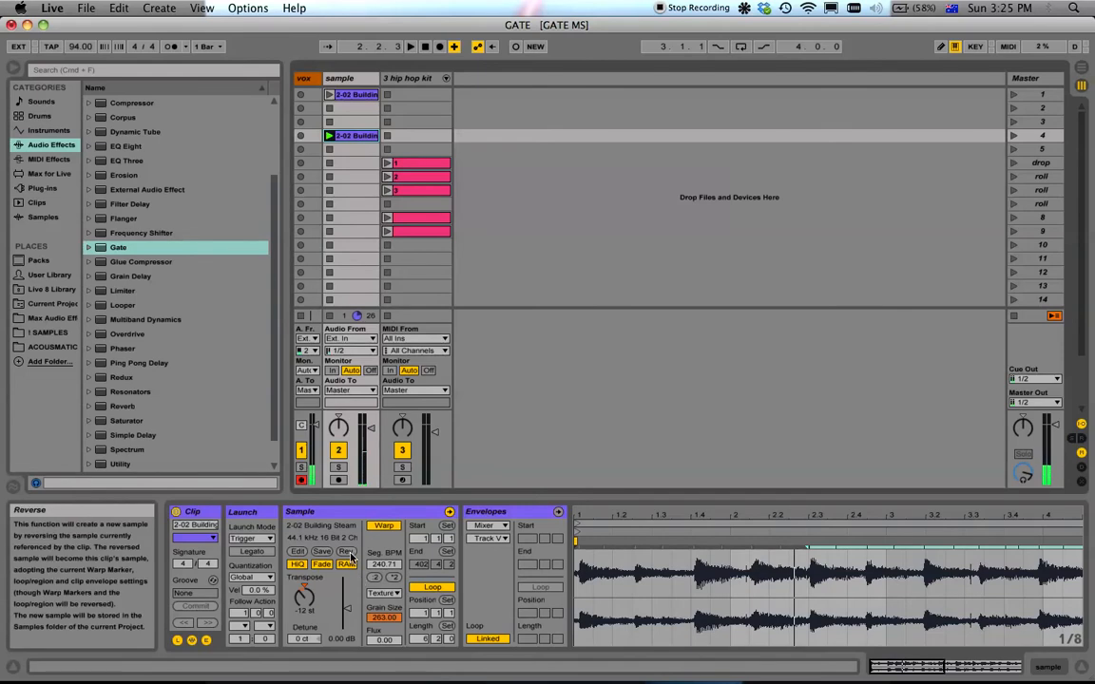
pyautogui.click(350, 135)
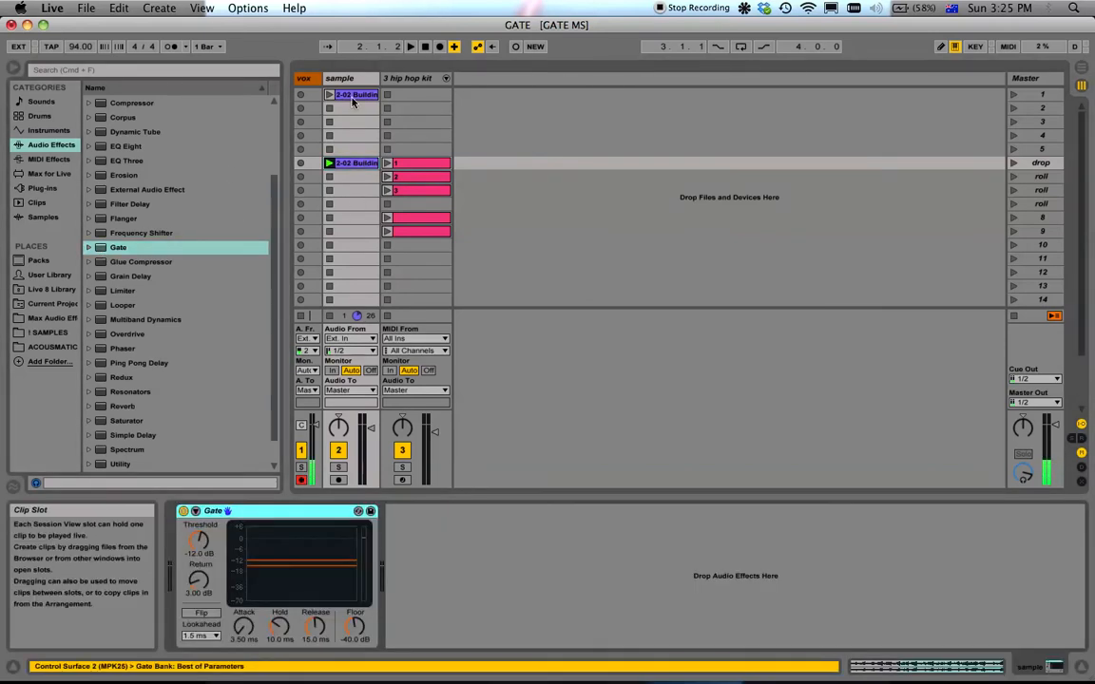
pyautogui.moveTo(304, 578)
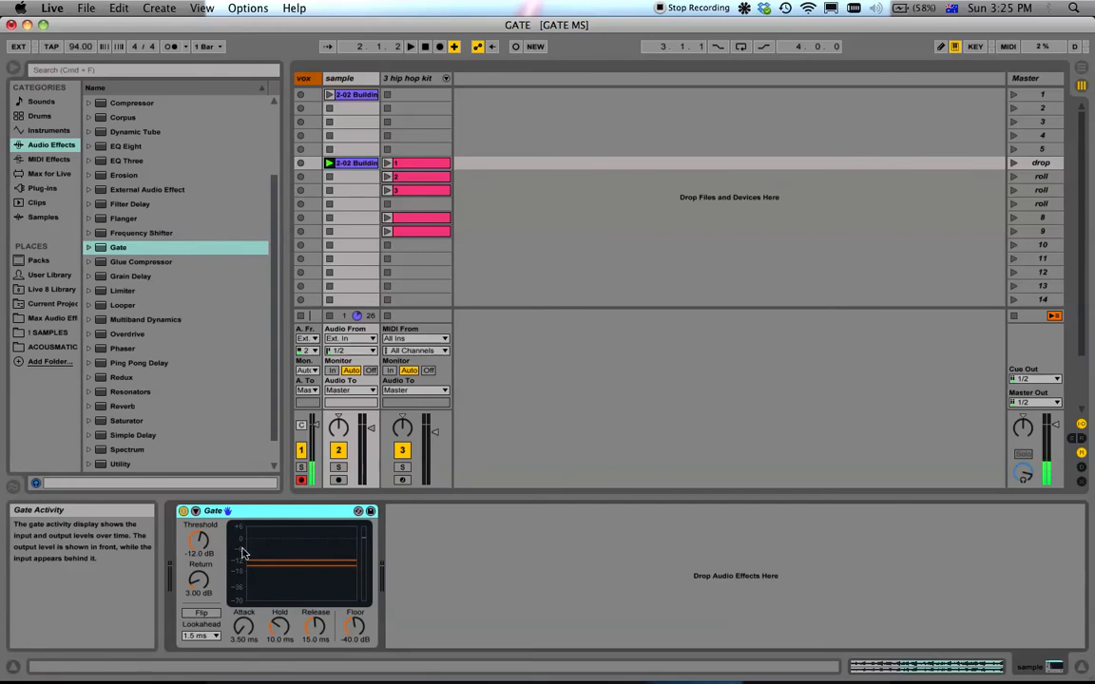
pyautogui.moveTo(199, 542)
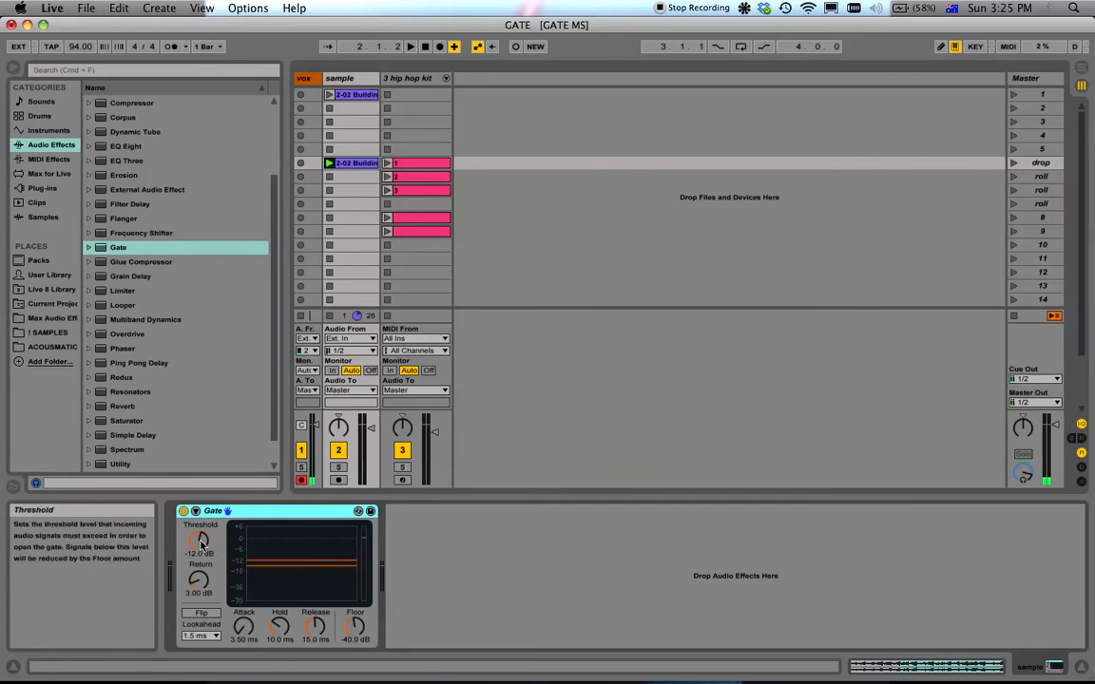
# Step: Lower the Gate's threshold to around -20 dB while the sample plays through it
pyautogui.moveTo(201, 540); pyautogui.dragTo(201, 544)
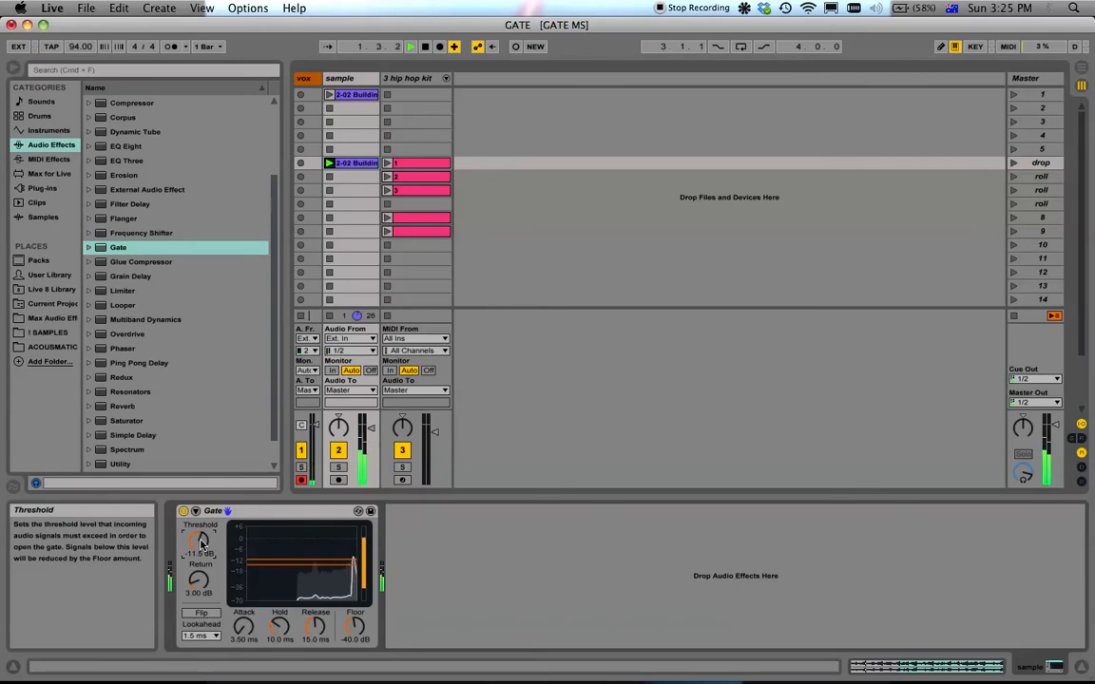
pyautogui.moveTo(199, 540); pyautogui.dragTo(200, 551)
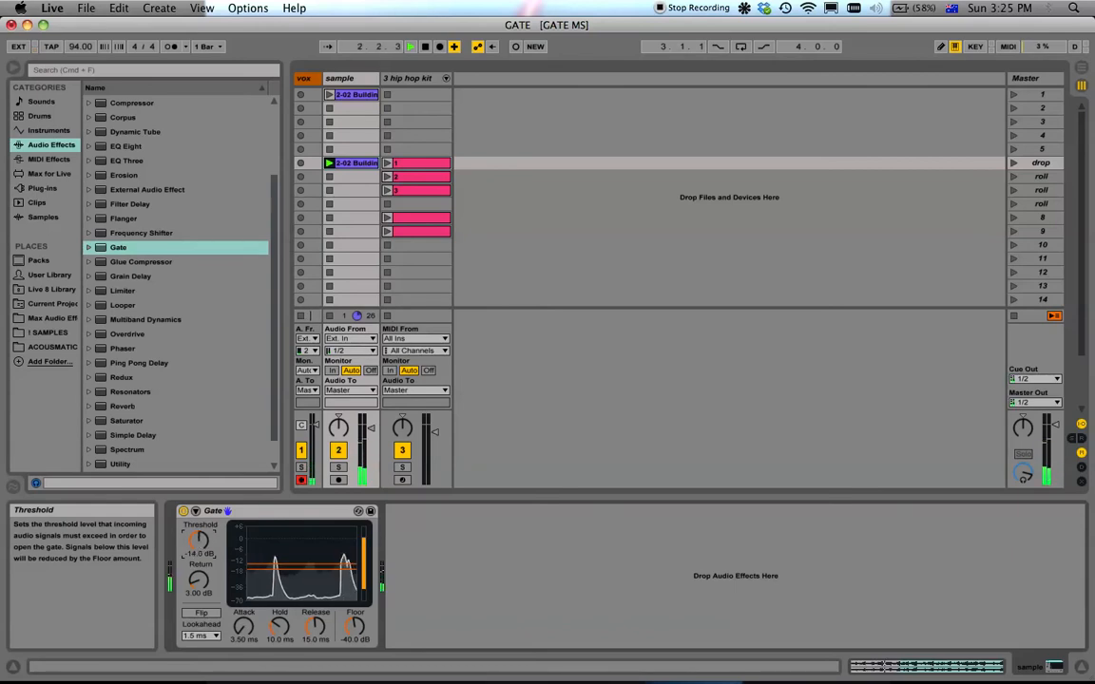
pyautogui.moveTo(200, 540); pyautogui.dragTo(199, 532)
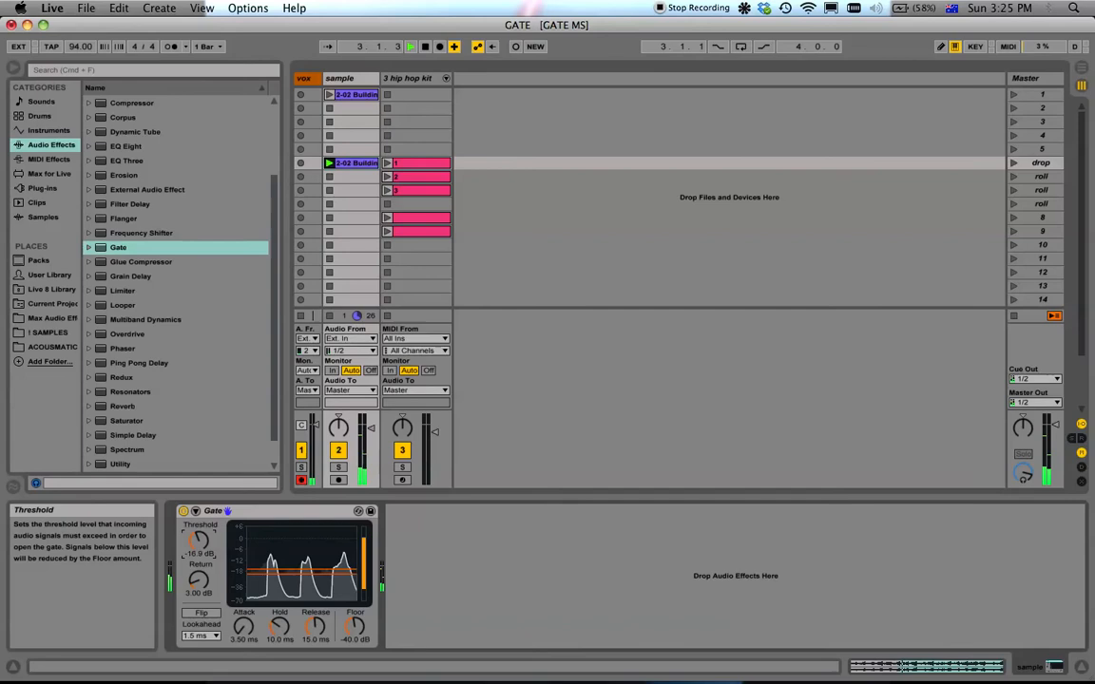
pyautogui.moveTo(198, 540); pyautogui.dragTo(198, 551)
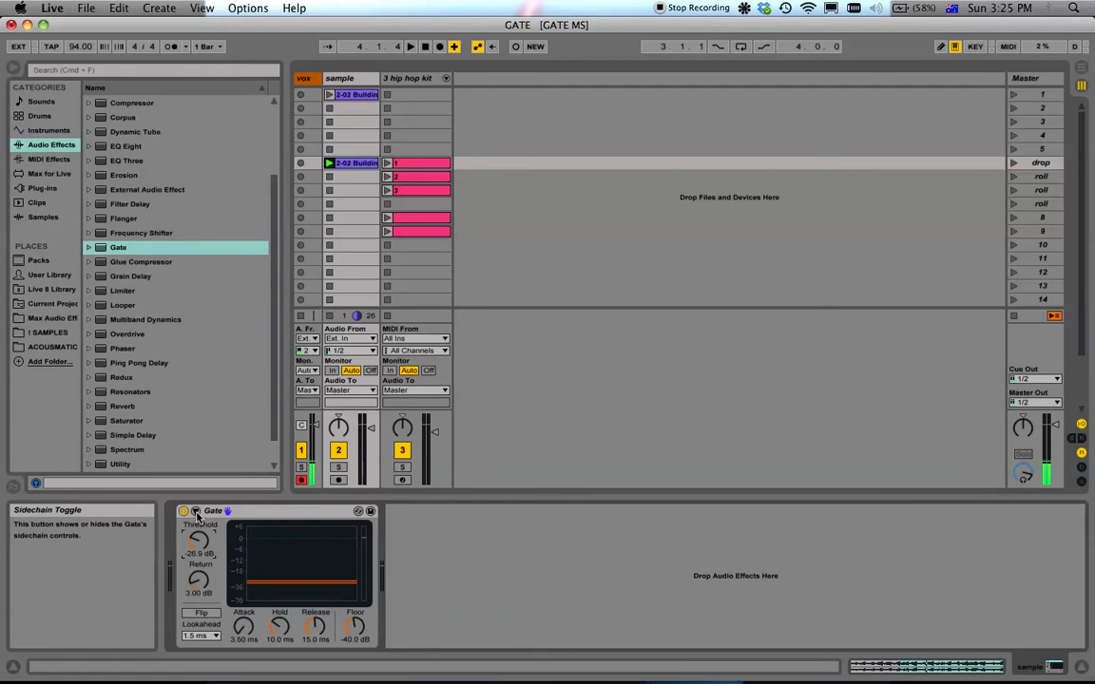
# Step: Enable the Gate's sidechain with Audio From set to the Hip Hop Kit track
pyautogui.click(182, 512)
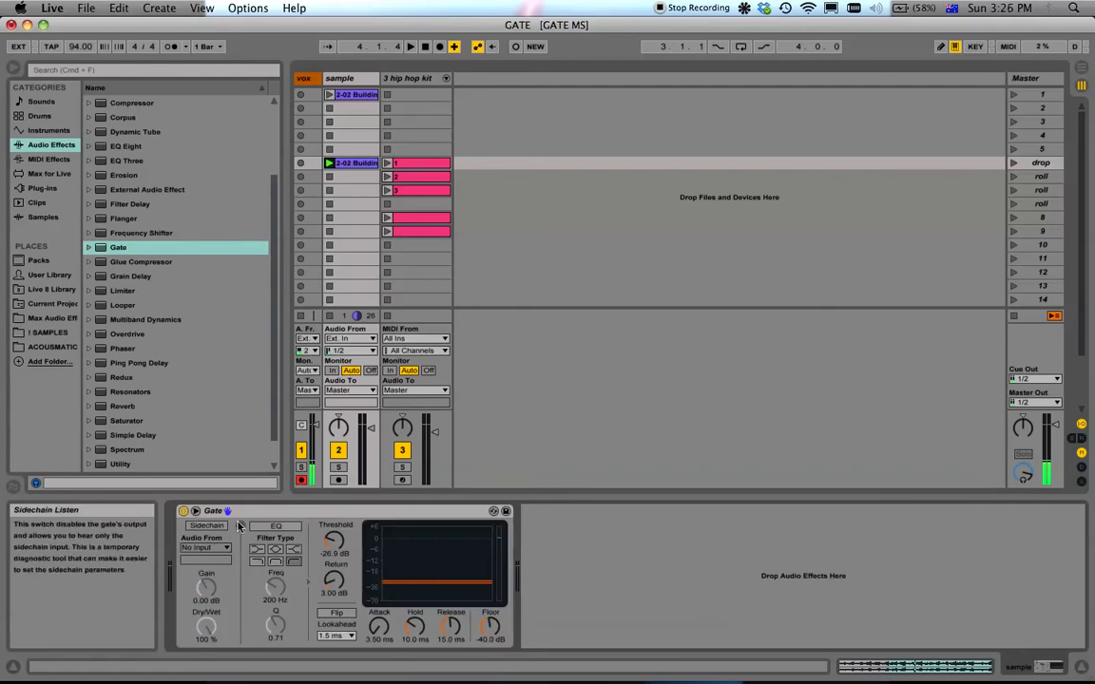
pyautogui.click(205, 525)
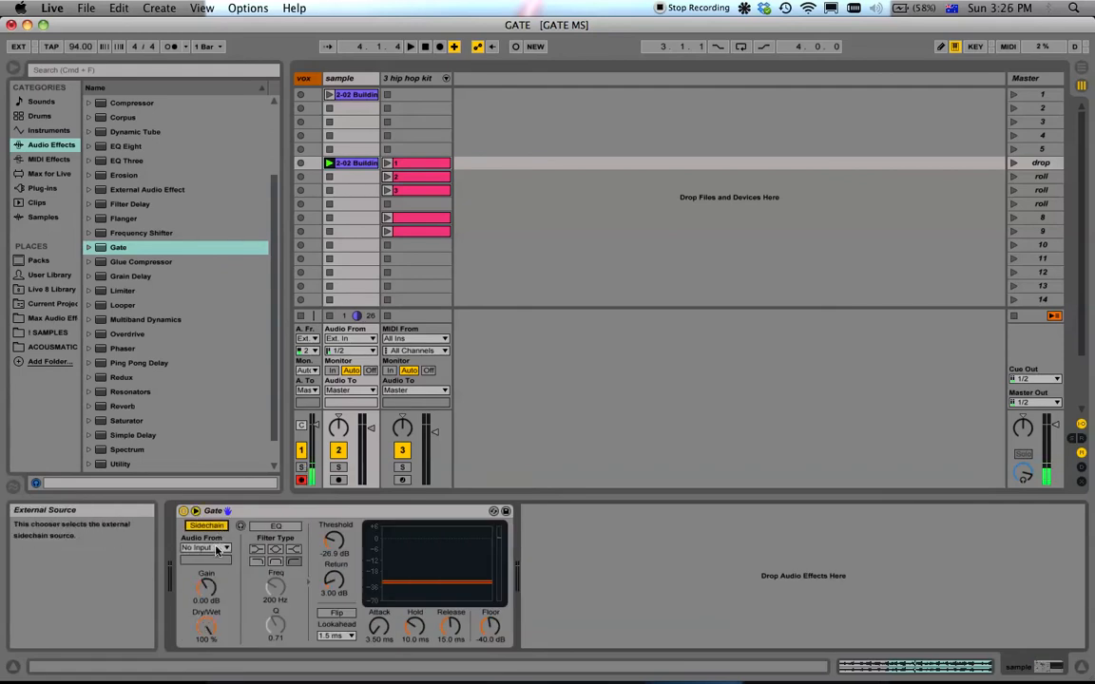
pyautogui.click(205, 547)
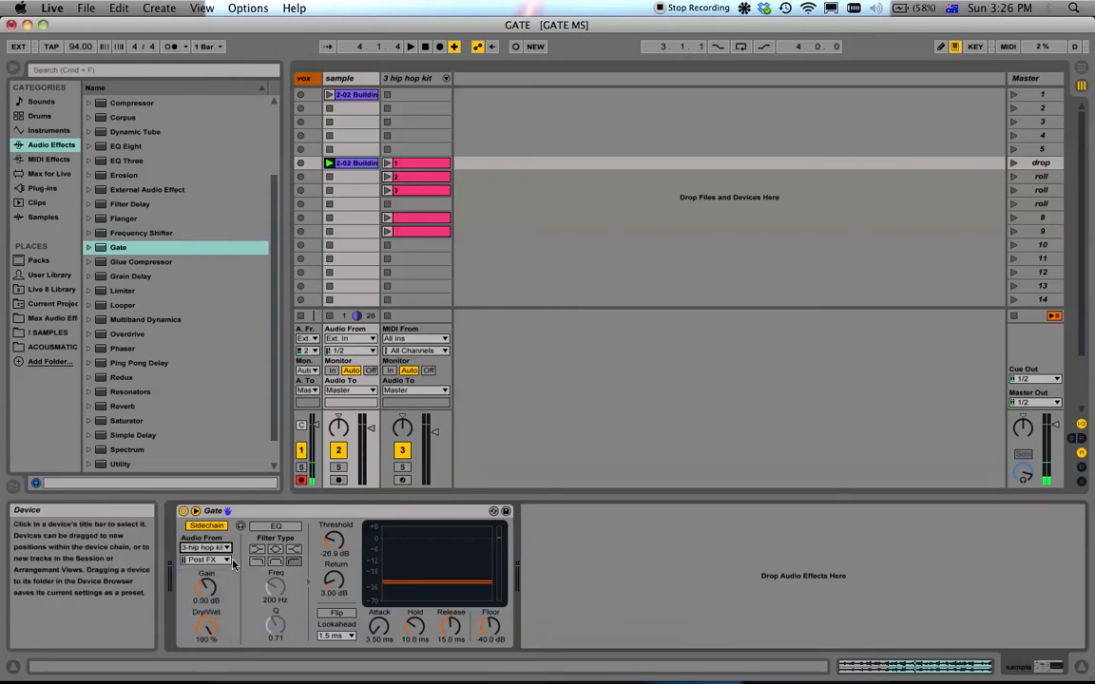
pyautogui.click(205, 559)
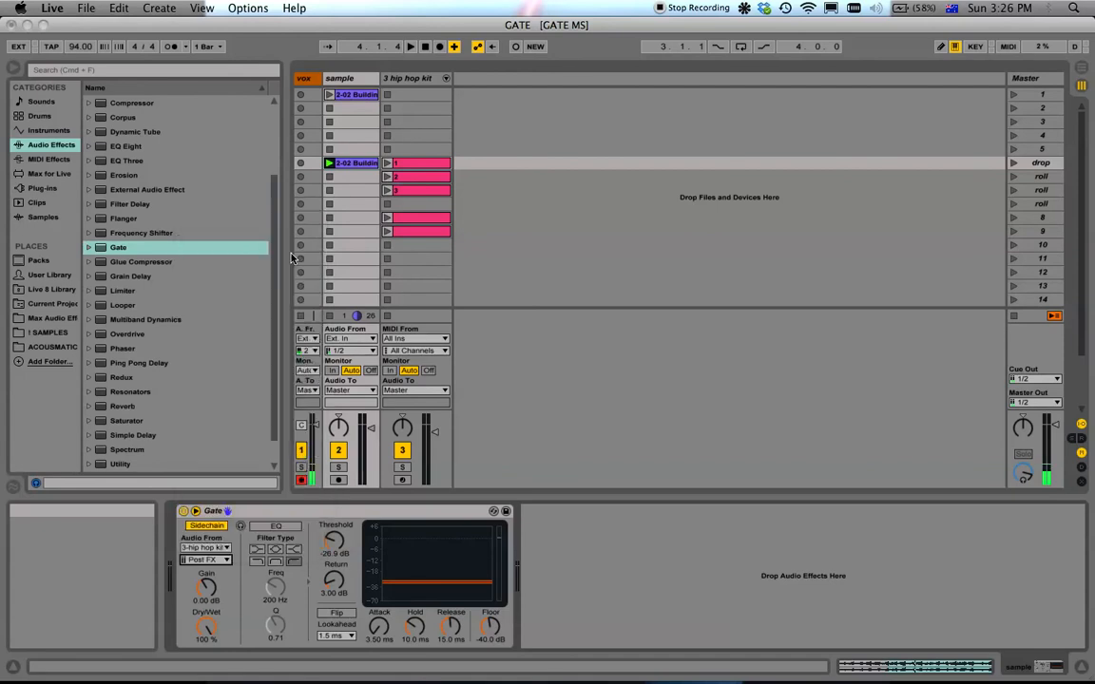
pyautogui.moveTo(354, 232)
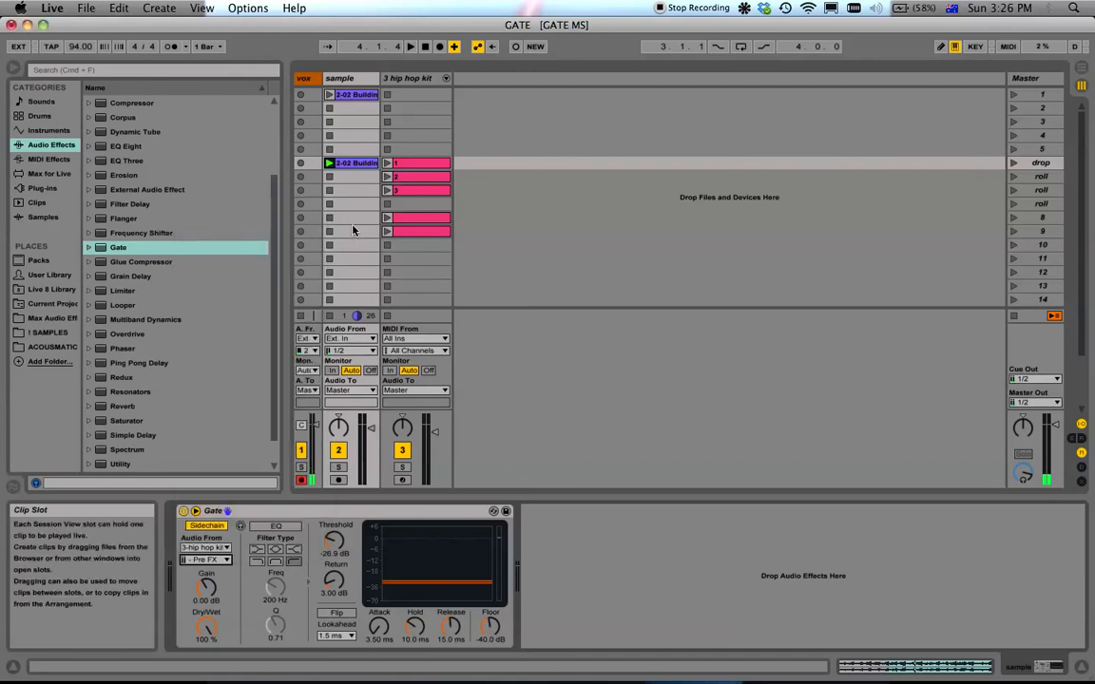
# Step: Launch the hip hop kit drum clip and show its note pattern for editing
pyautogui.click(418, 163)
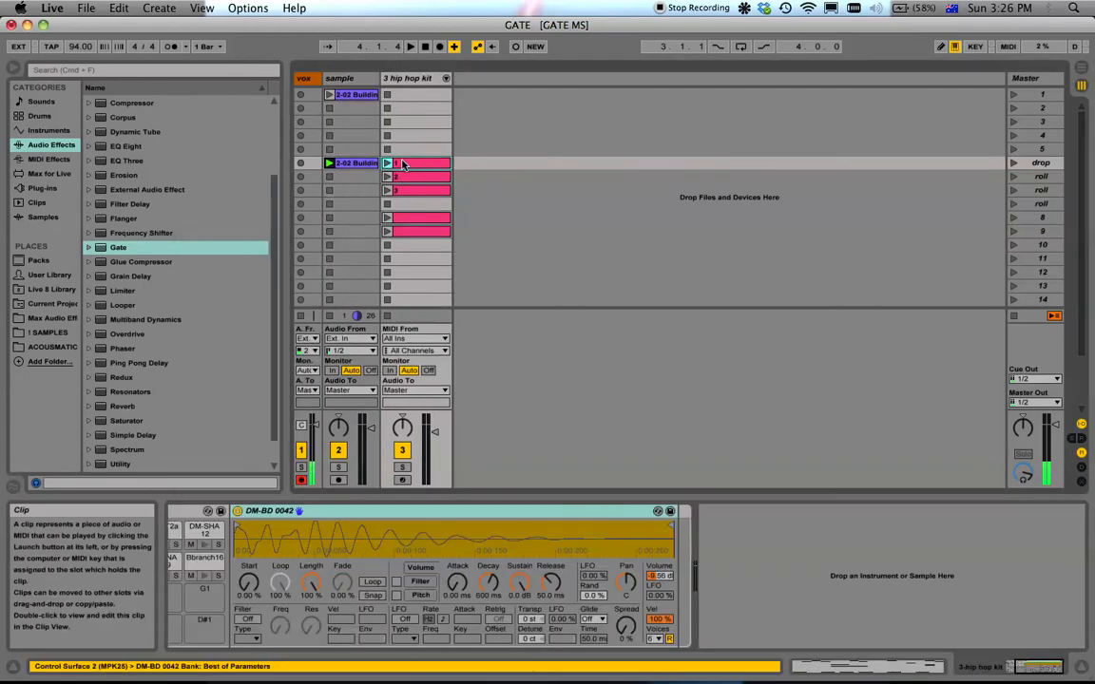
pyautogui.moveTo(388, 164)
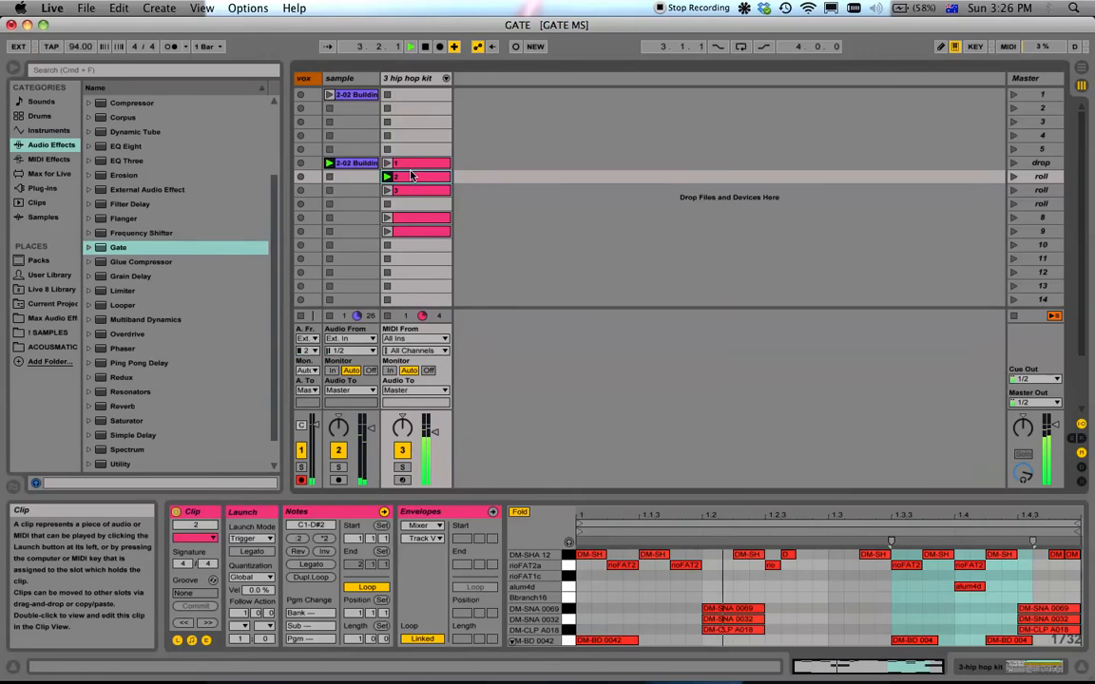
pyautogui.click(388, 177)
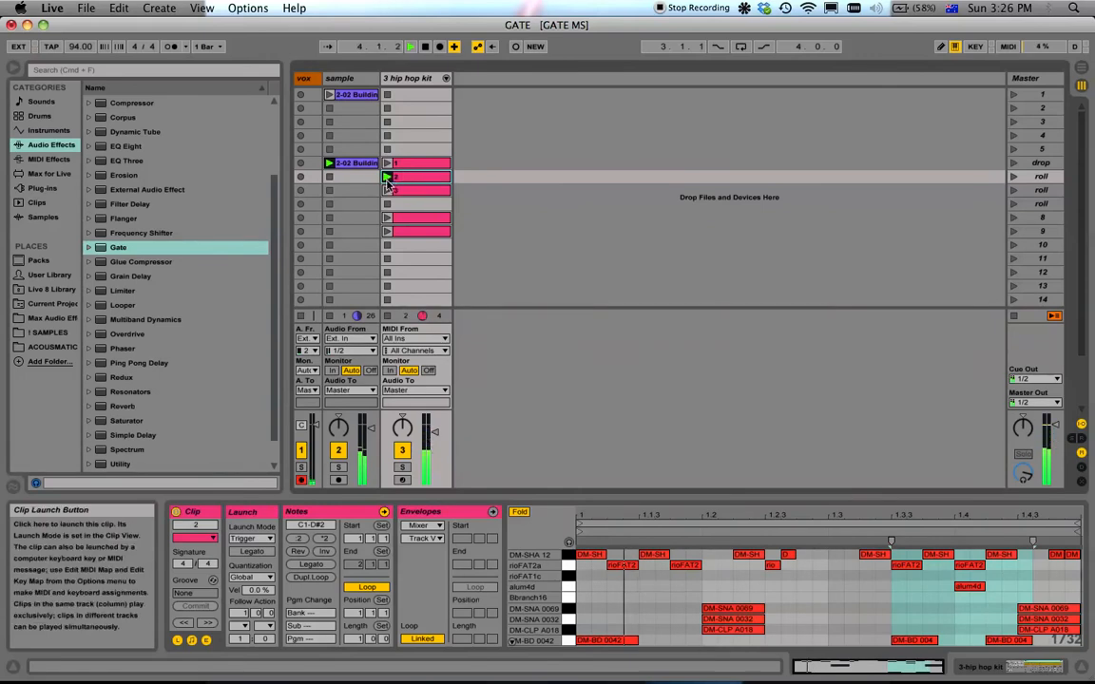
pyautogui.click(388, 175)
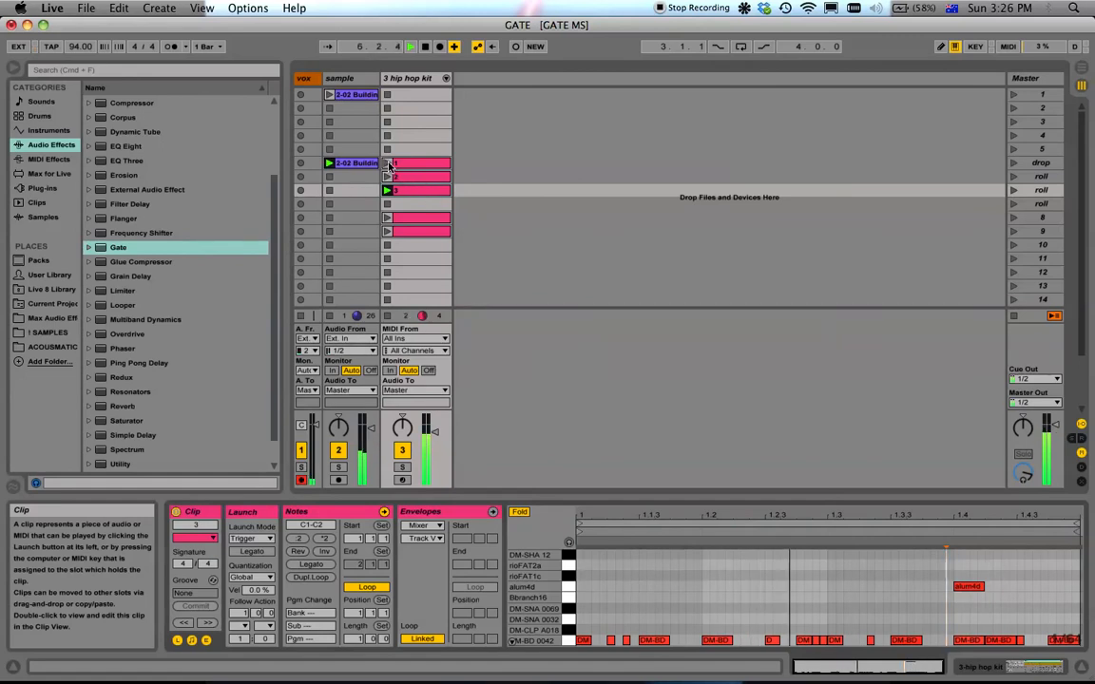
pyautogui.click(419, 163)
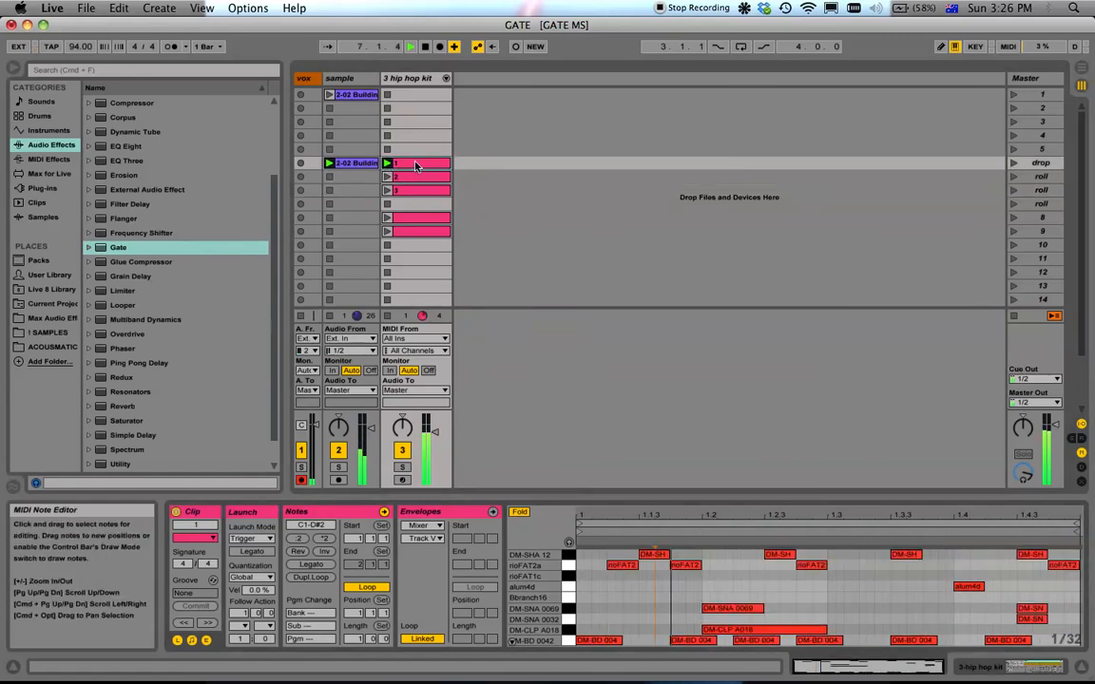
pyautogui.click(352, 163)
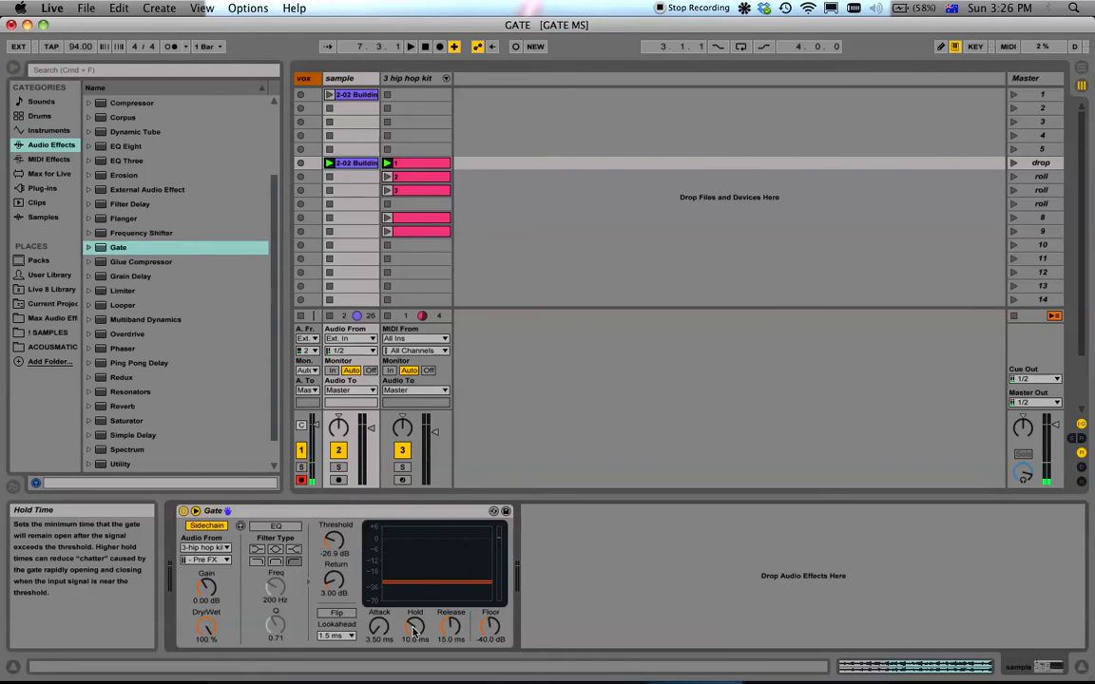
# Step: Switch to the Arrangement timeline showing all three tracks
pyautogui.click(410, 45)
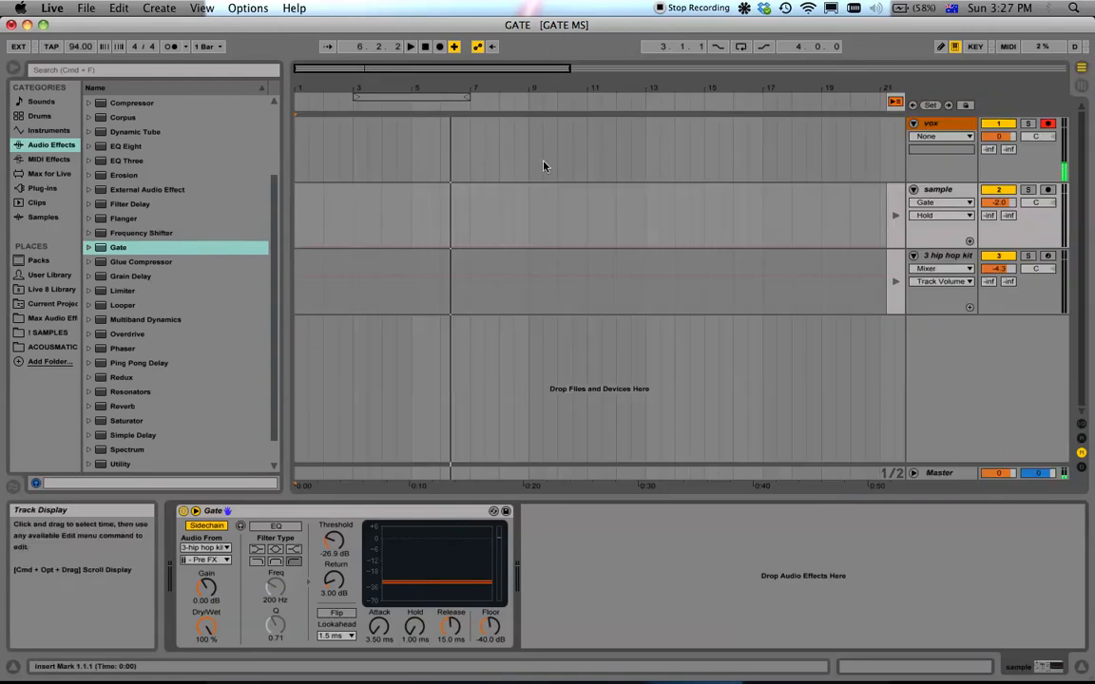
pyautogui.moveTo(434, 170)
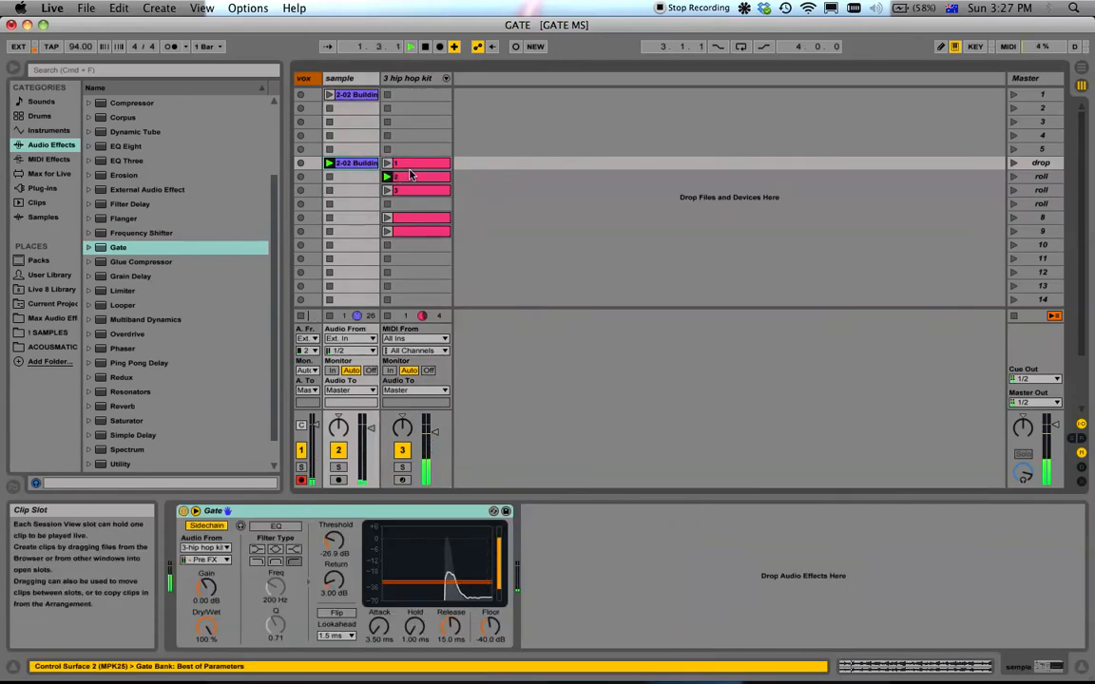
# Step: Back in the clip grid, show the hip hop kit clip's drum notes again
pyautogui.click(418, 175)
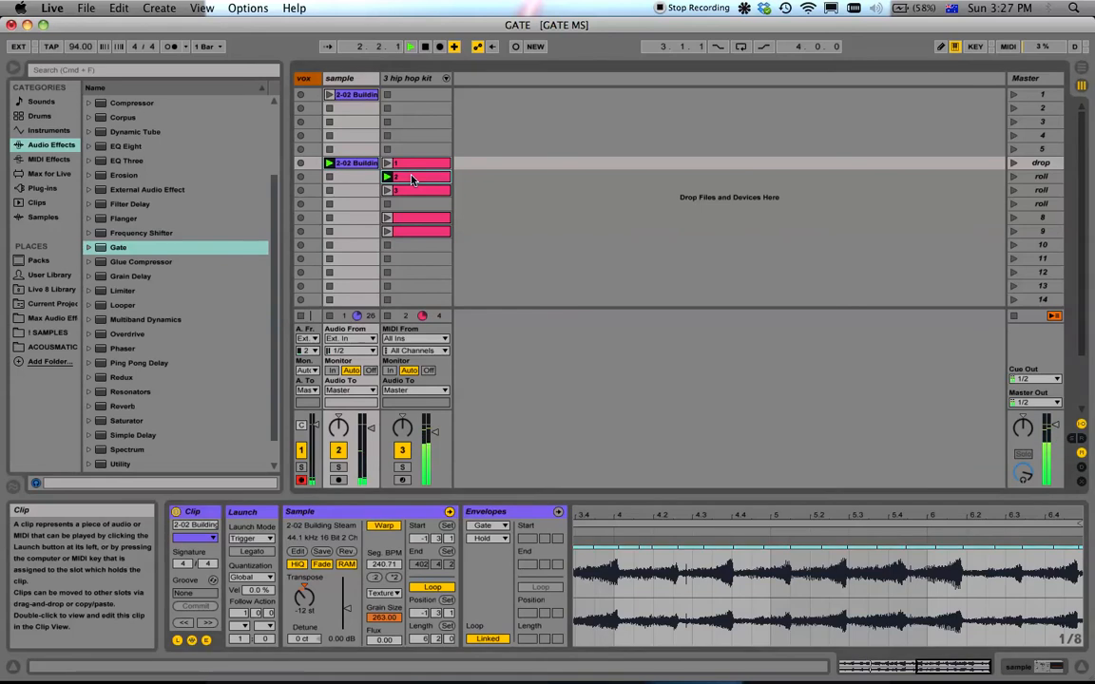
pyautogui.click(418, 177)
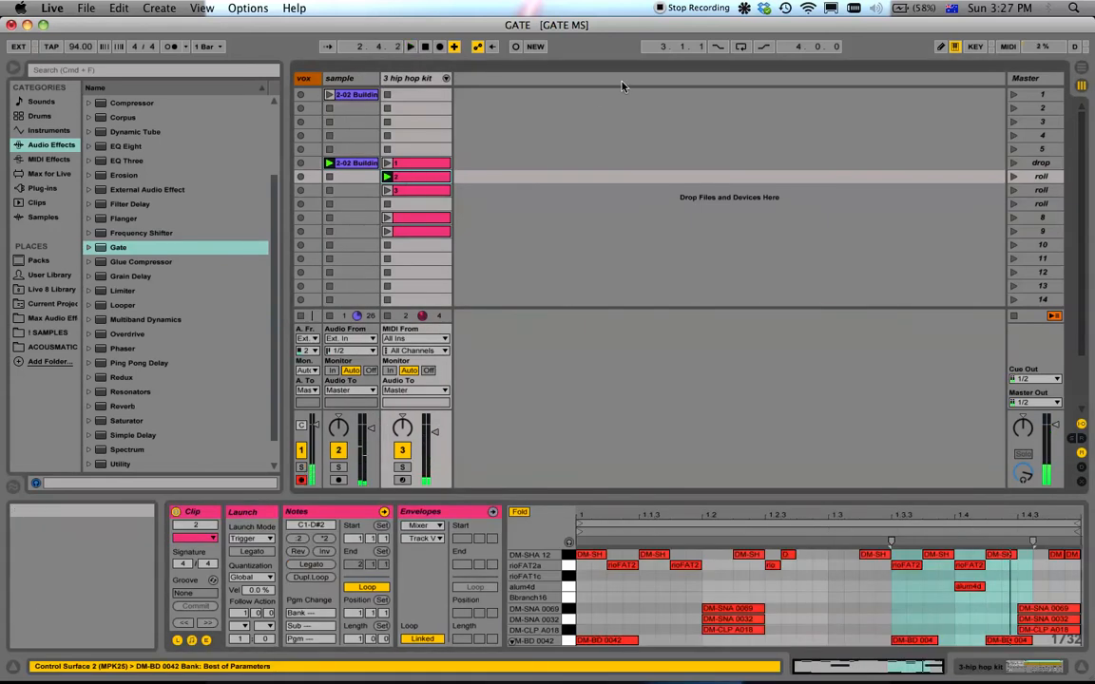